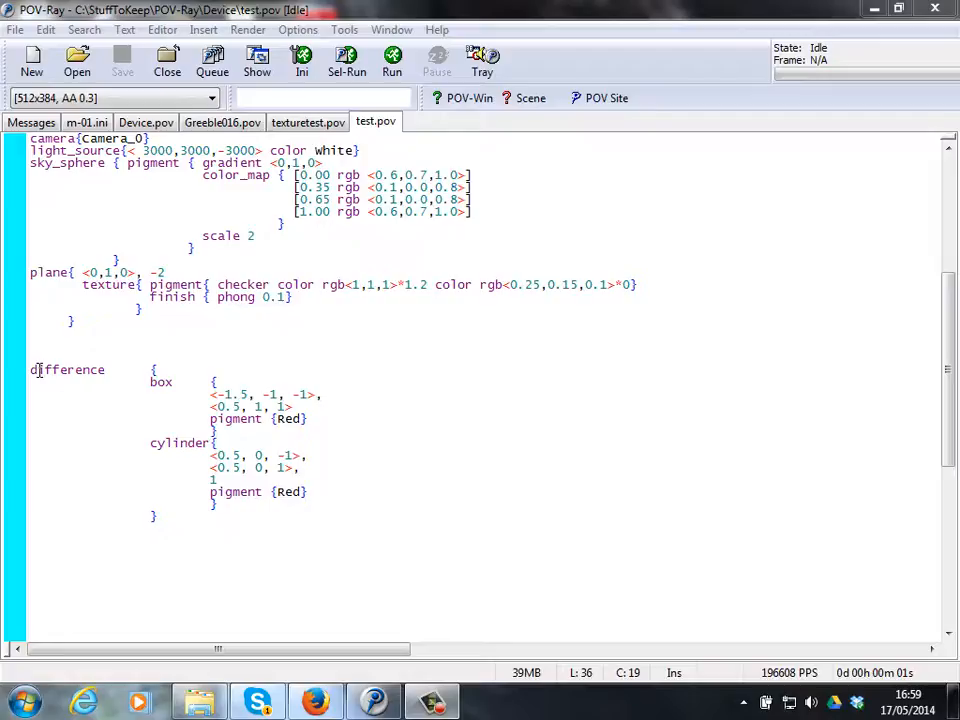
# Check the difference block in test.pov, then render the solid red box scene
pyautogui.doubleClick(68, 369)
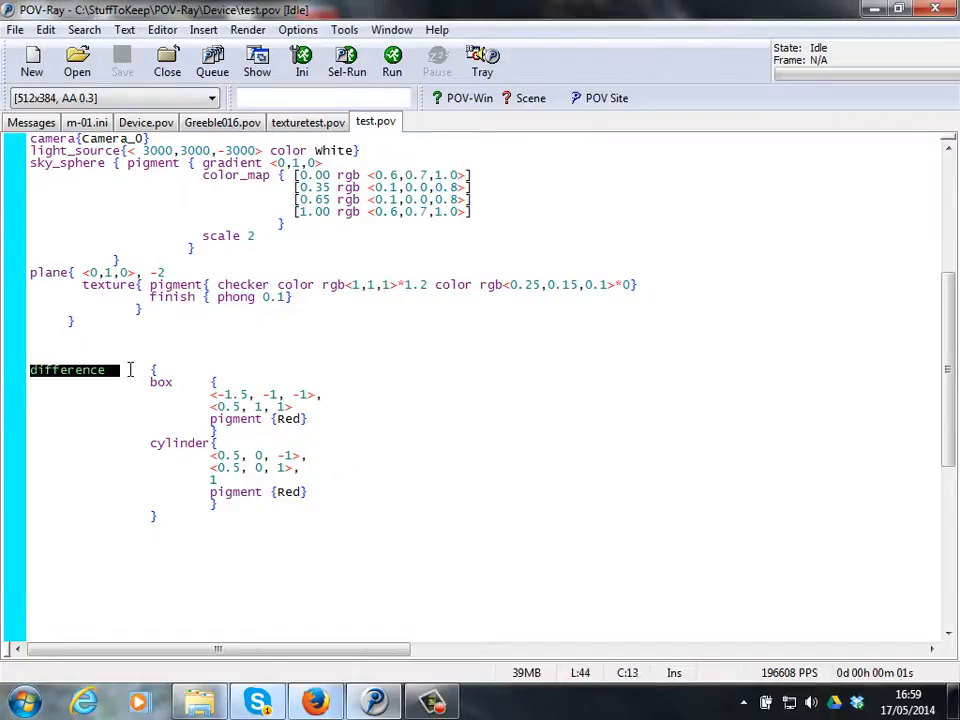
pyautogui.click(151, 381)
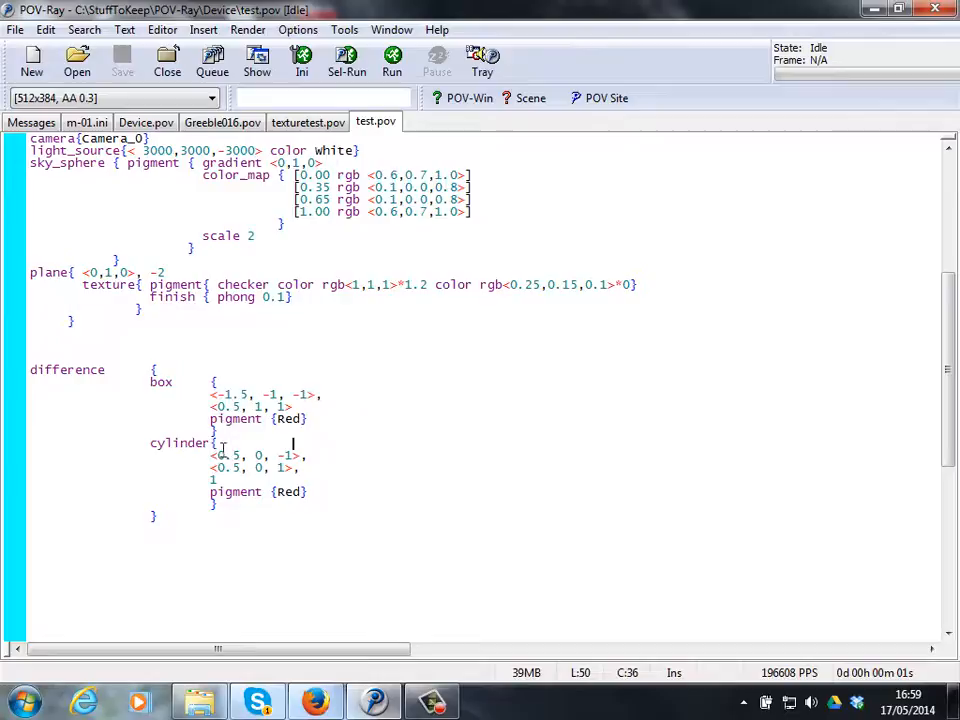
pyautogui.doubleClick(180, 443)
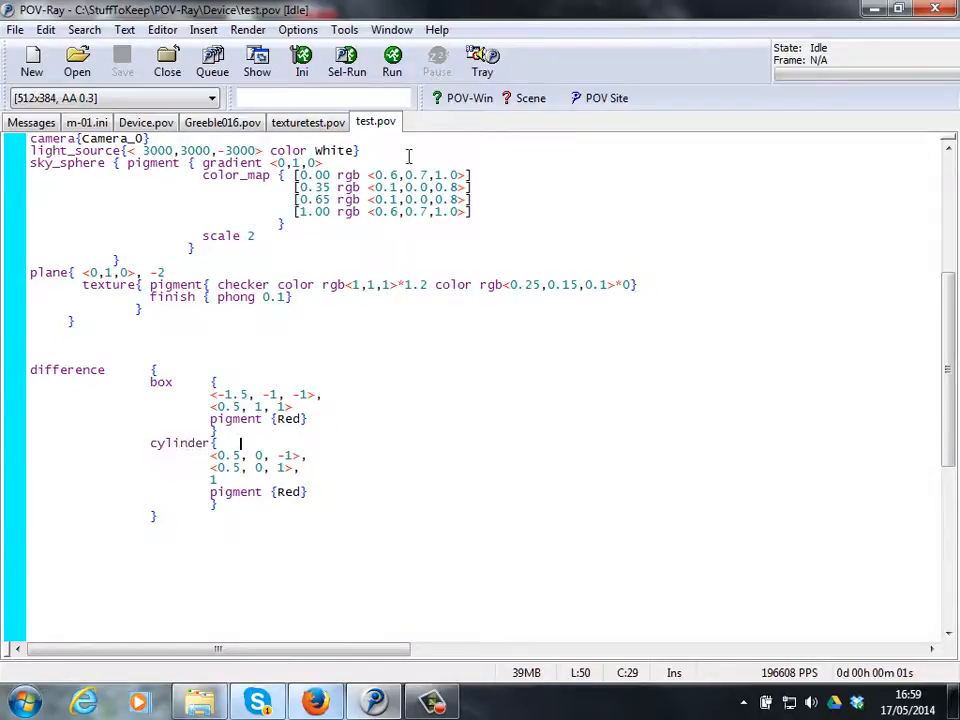
pyautogui.click(391, 60)
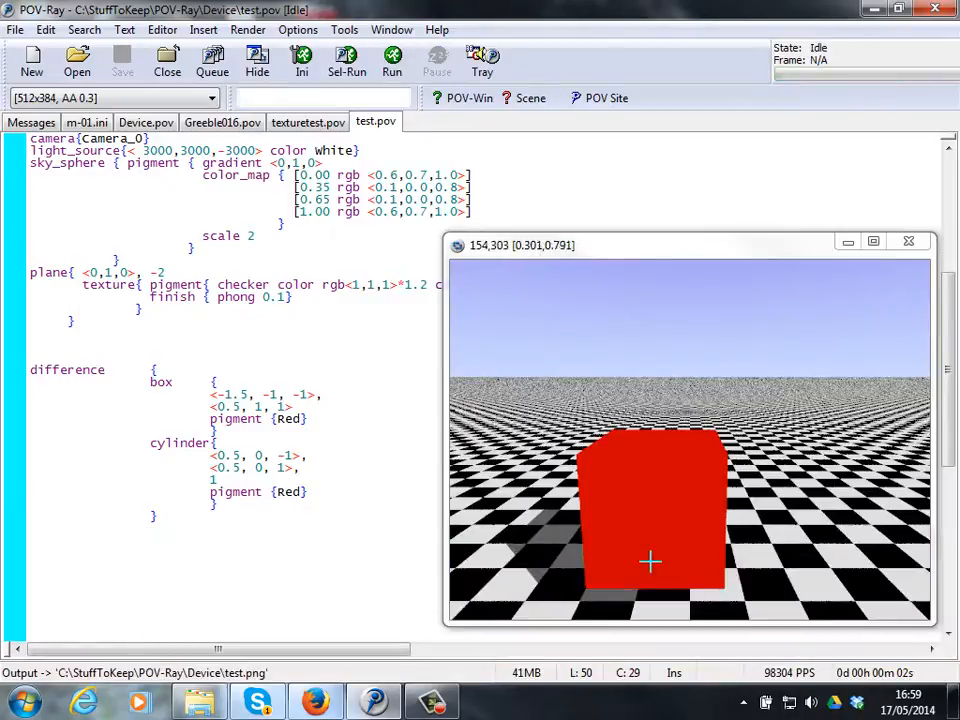
pyautogui.moveTo(597, 582)
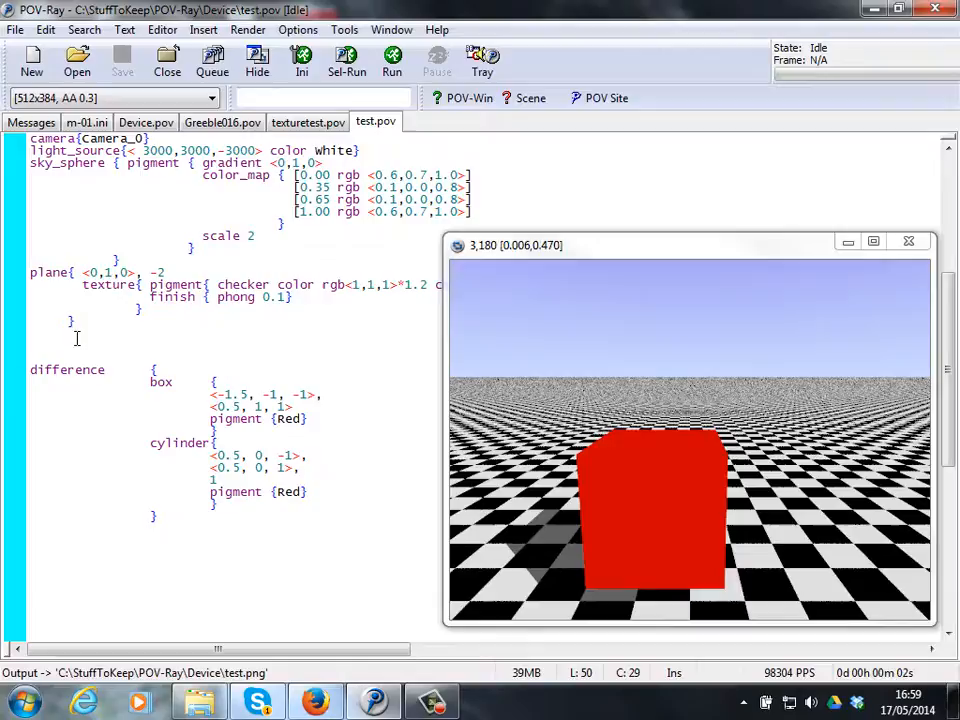
# Replace 'difference' with 'union' and render the box merged with the cylinder
pyautogui.doubleClick(67, 369)
pyautogui.write('unio')
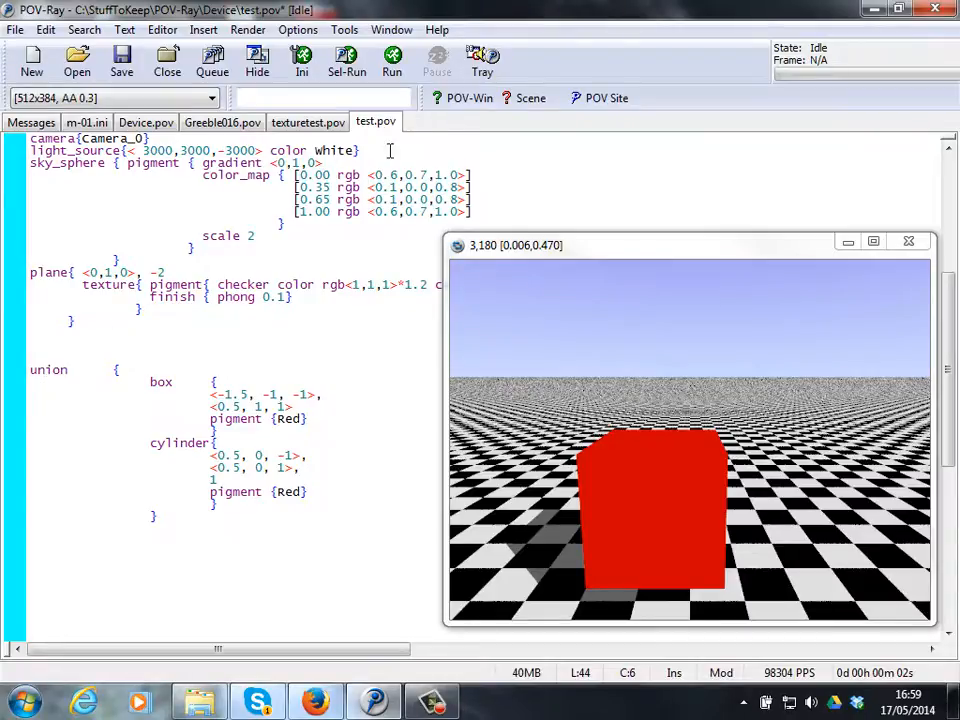
pyautogui.moveTo(392, 60)
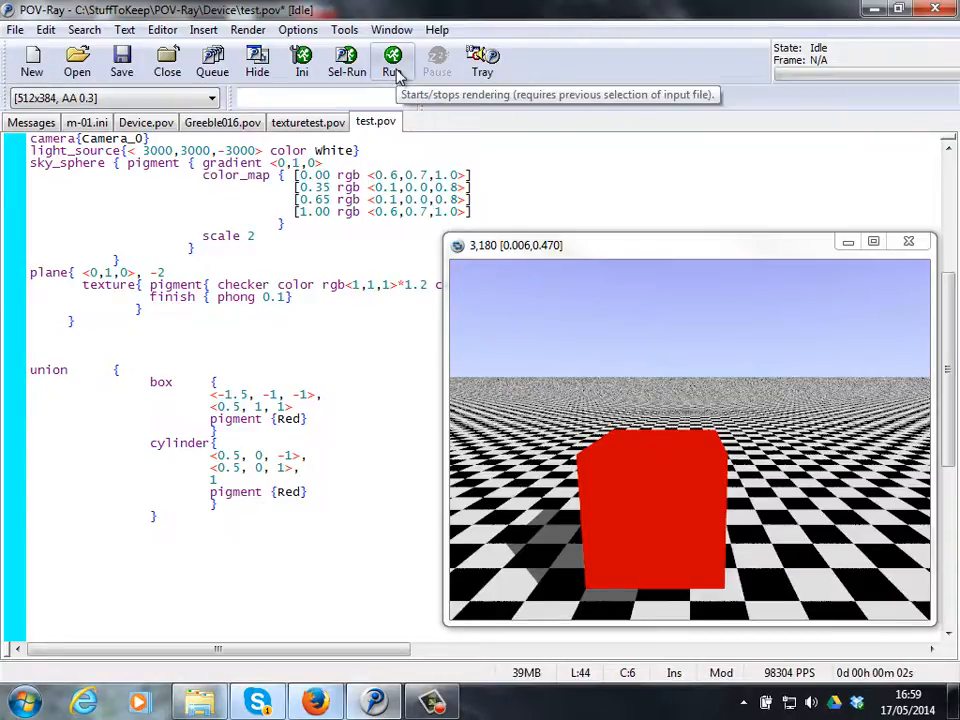
pyautogui.click(392, 62)
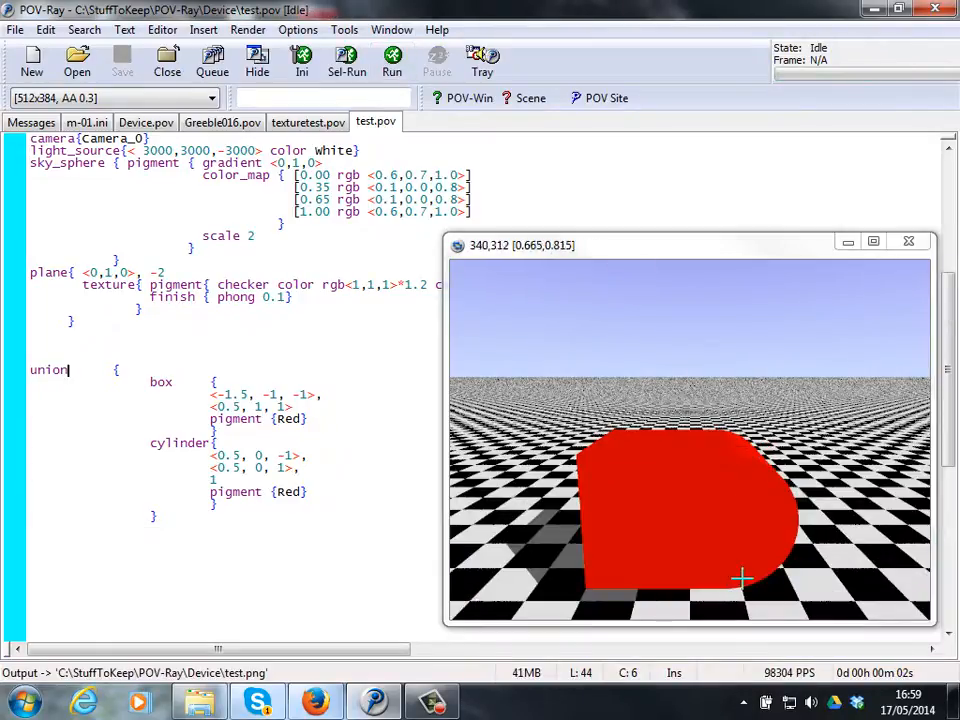
pyautogui.moveTo(595, 447)
pyautogui.write('di')
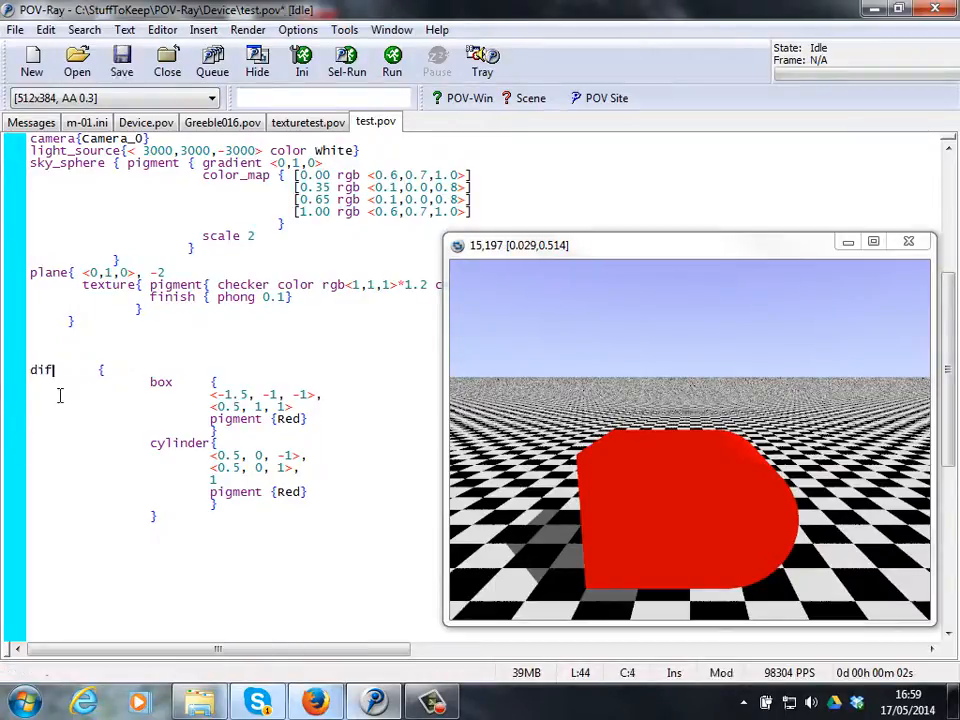
# Retype 'difference' and change the Red pigments to rgbf <1,0,0, .5>
pyautogui.write('fer')
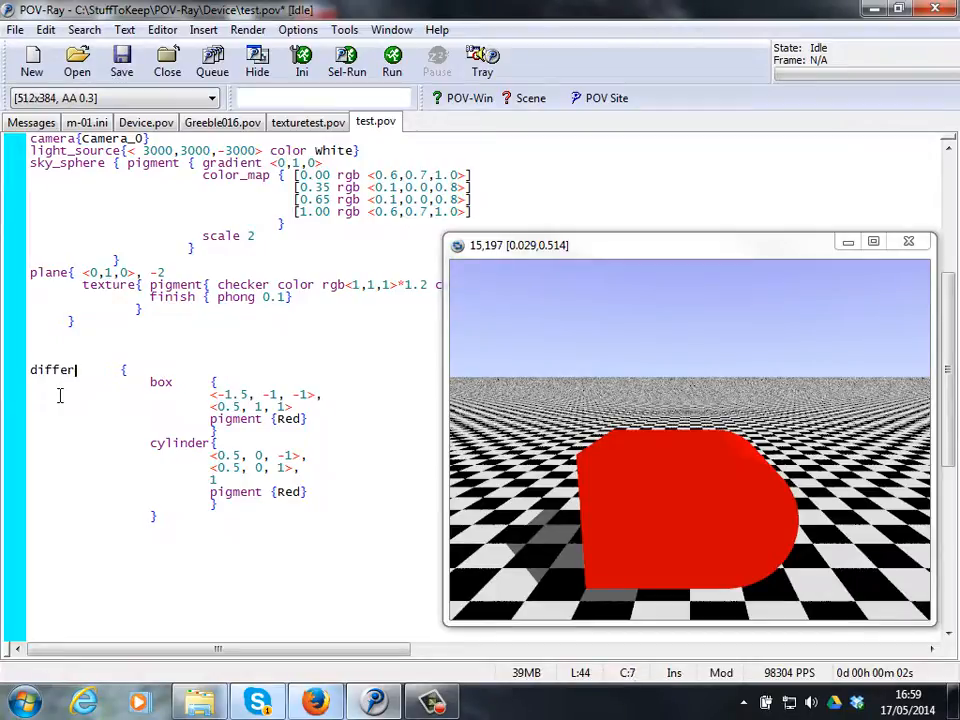
pyautogui.write('ence')
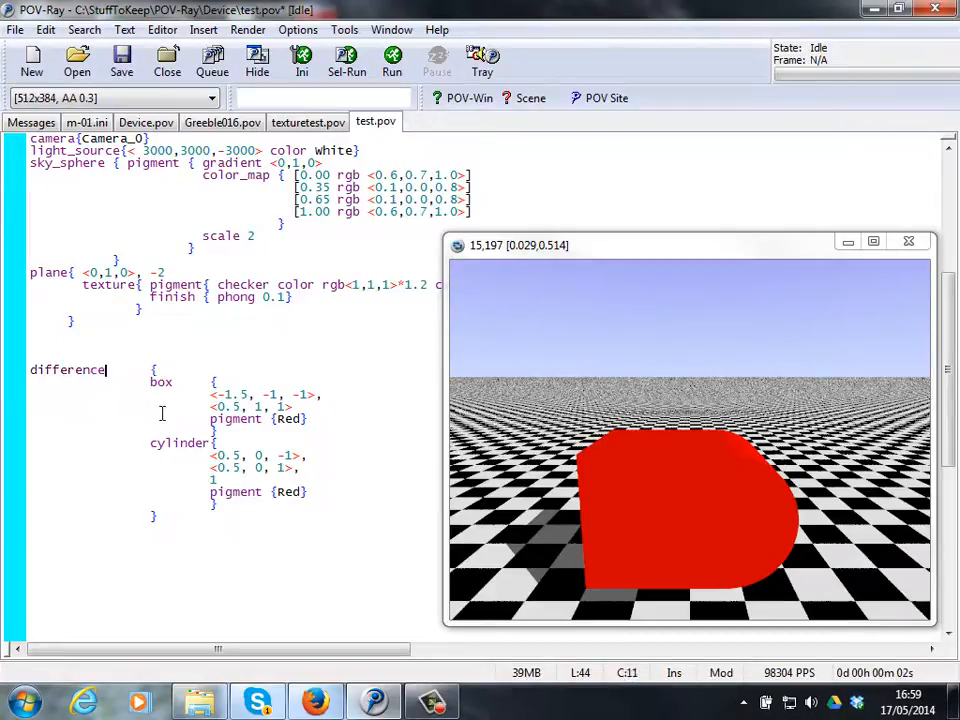
pyautogui.doubleClick(287, 419)
pyautogui.write('r')
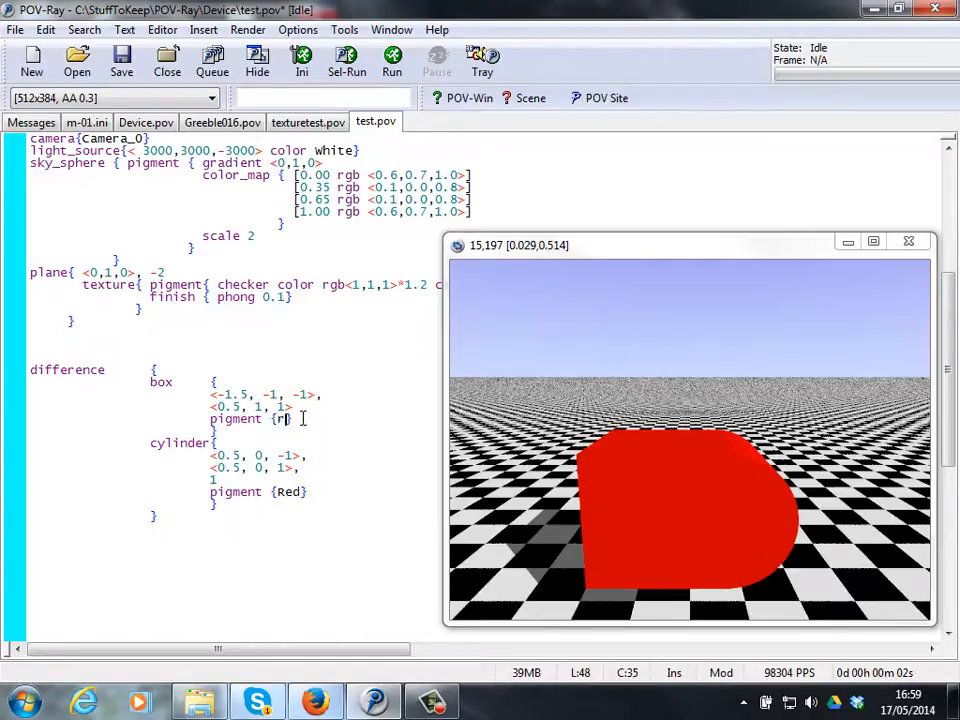
pyautogui.write('gb <0')
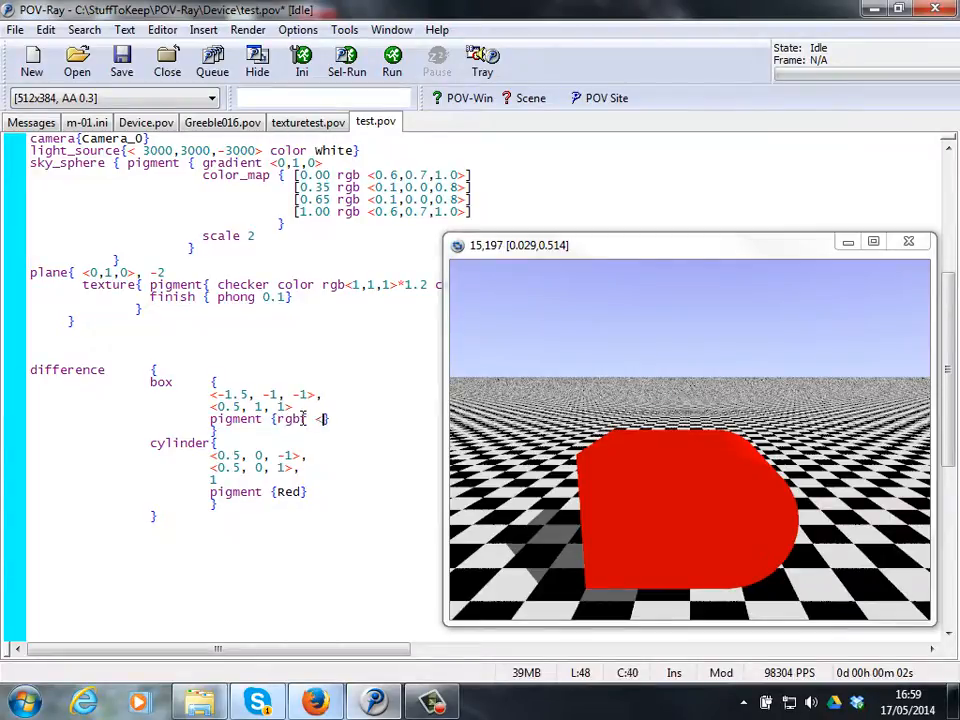
pyautogui.write('1,0,0, .5>}')
pyautogui.click(295, 492)
pyautogui.write('rgbf <1,0,0, .5>')
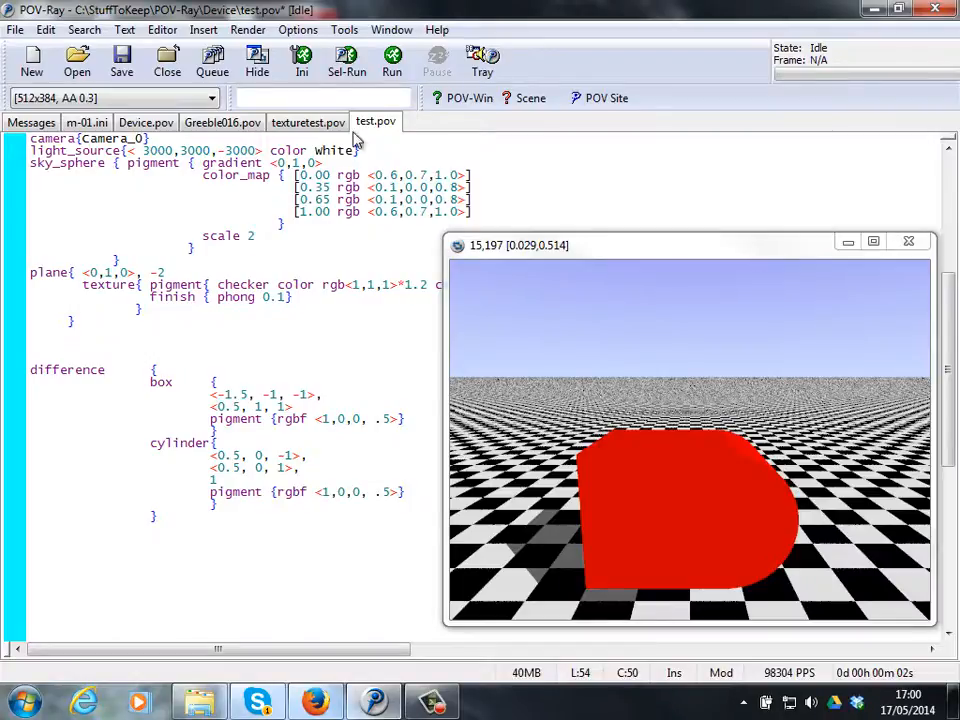
# Re-render to show the translucent red box with the checkered plane visible through it
pyautogui.click(392, 57)
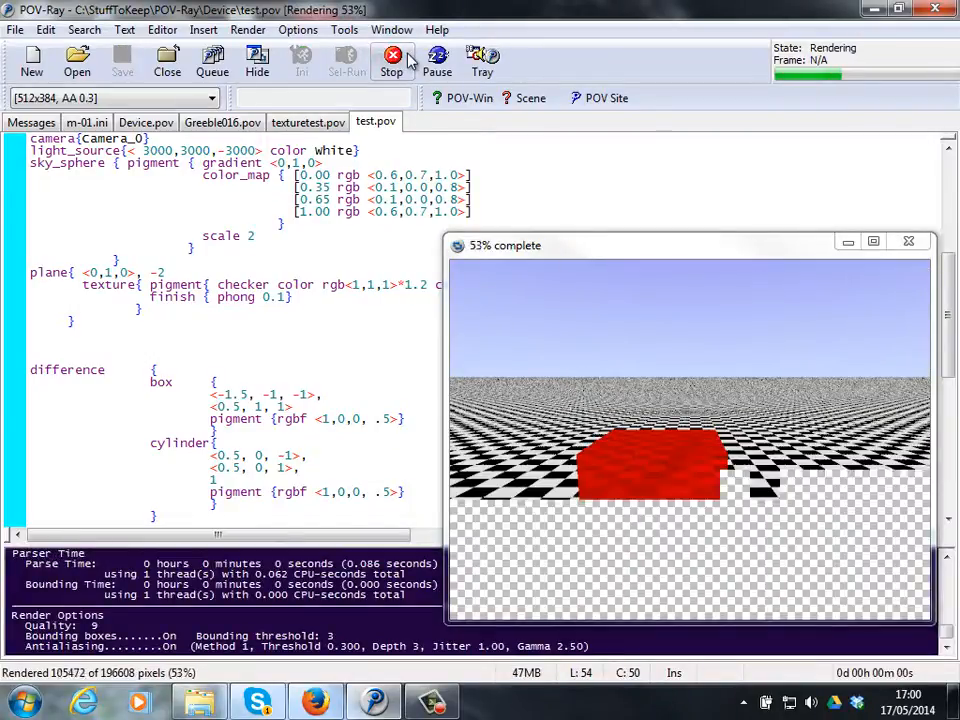
pyautogui.click(392, 62)
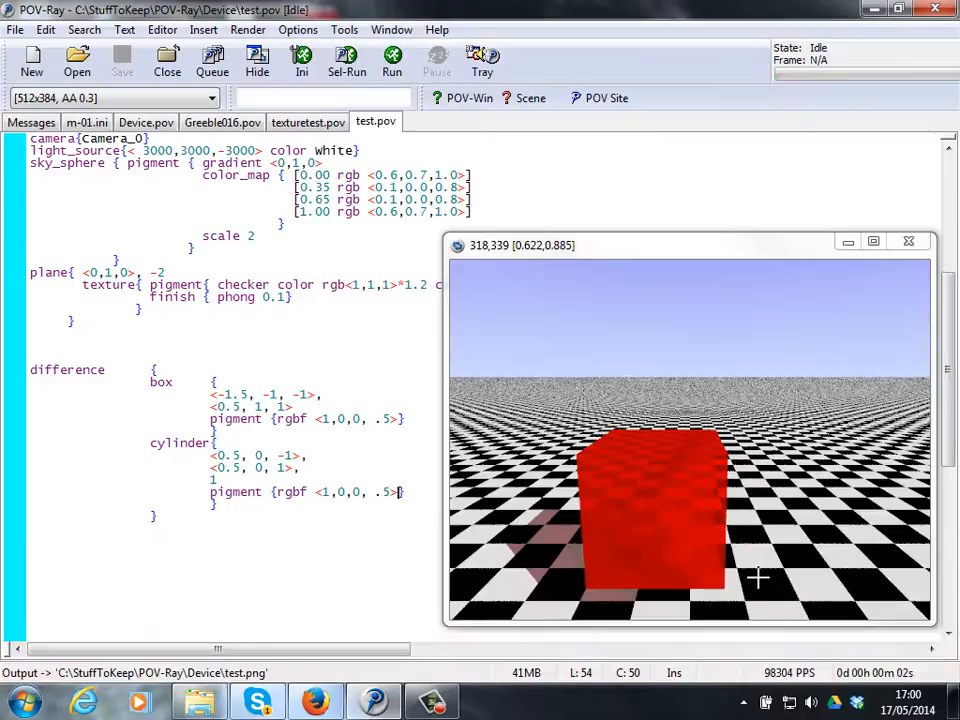
pyautogui.moveTo(670, 462)
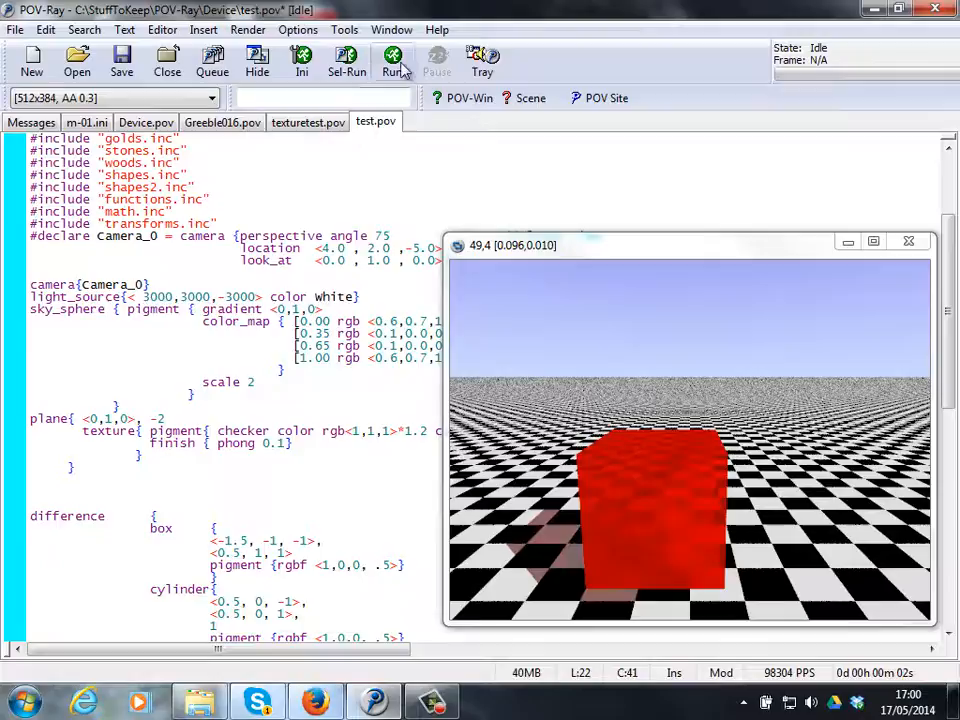
# Render from camera location <4.0, 2.0, -5.0>, then scroll down to the cylinder code
pyautogui.click(393, 60)
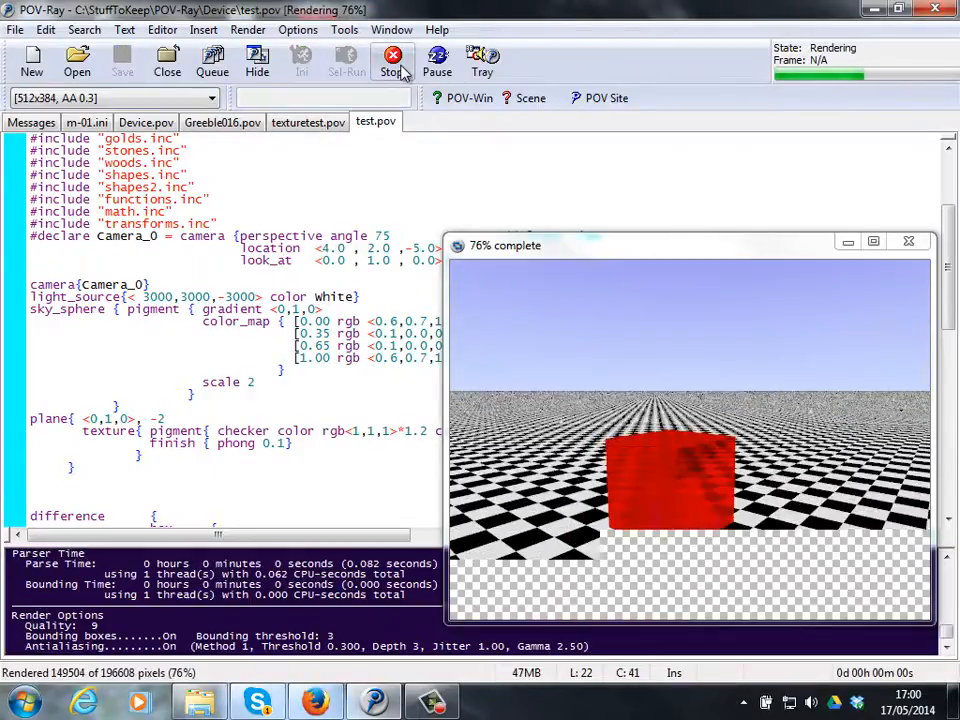
pyautogui.click(392, 60)
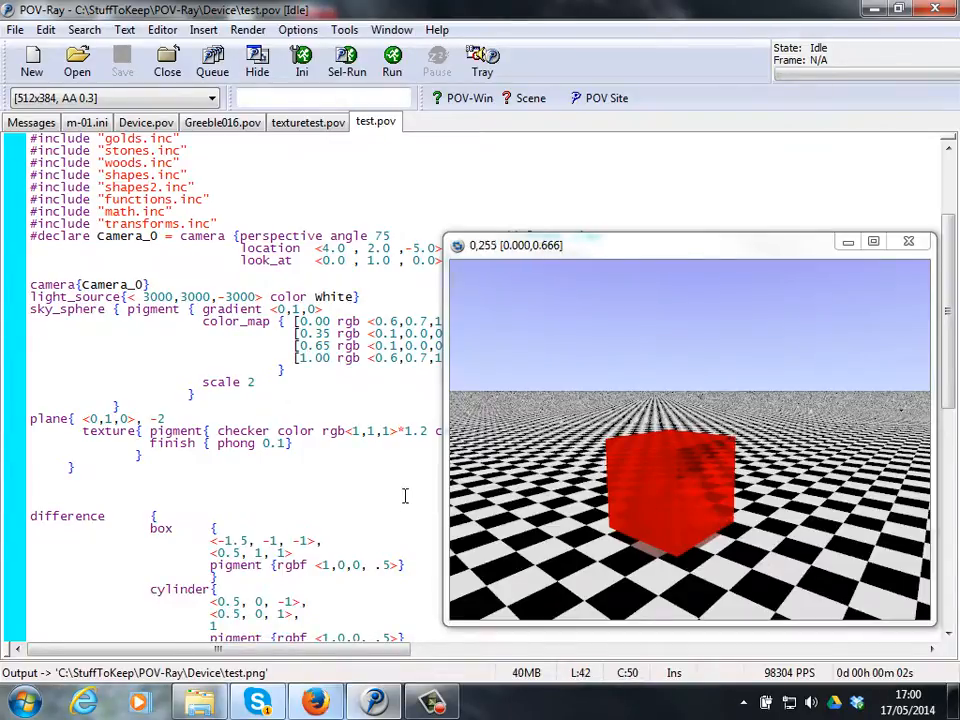
pyautogui.scroll(-3)
pyautogui.write('.')
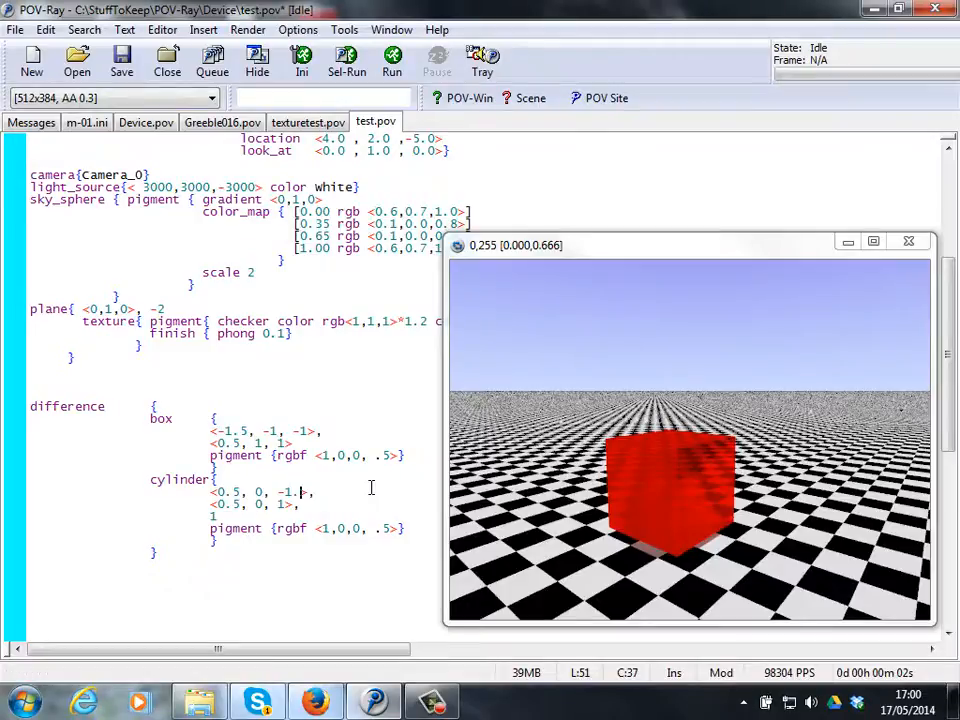
# Change the cylinder's end z values to -1.00001 and 1.00001
pyautogui.write('000')
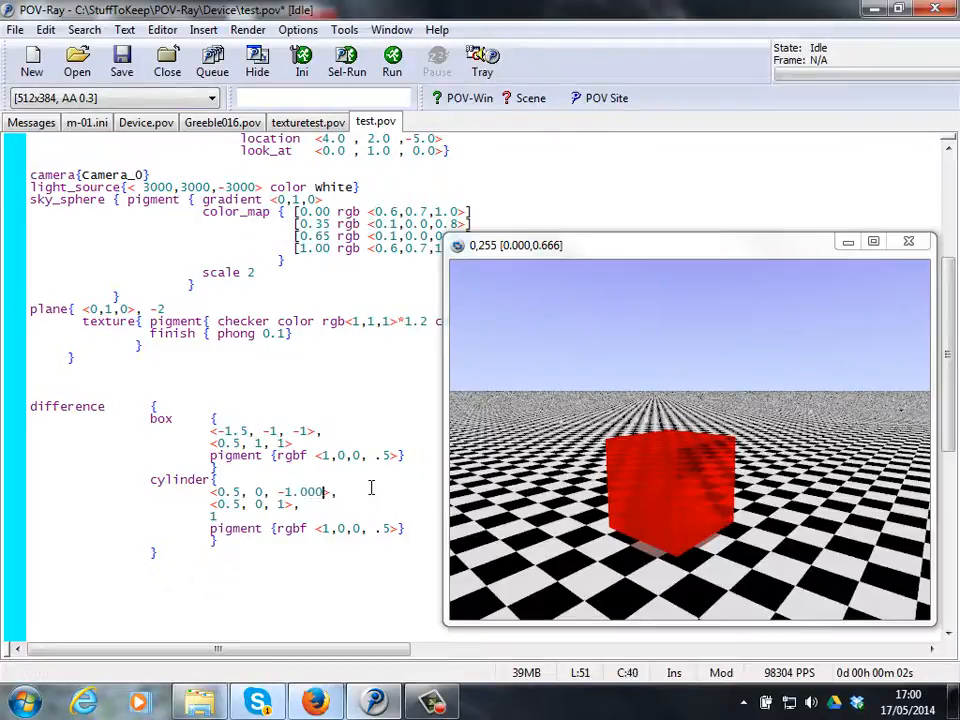
pyautogui.write('01')
pyautogui.click(255, 504)
pyautogui.write('.00001')
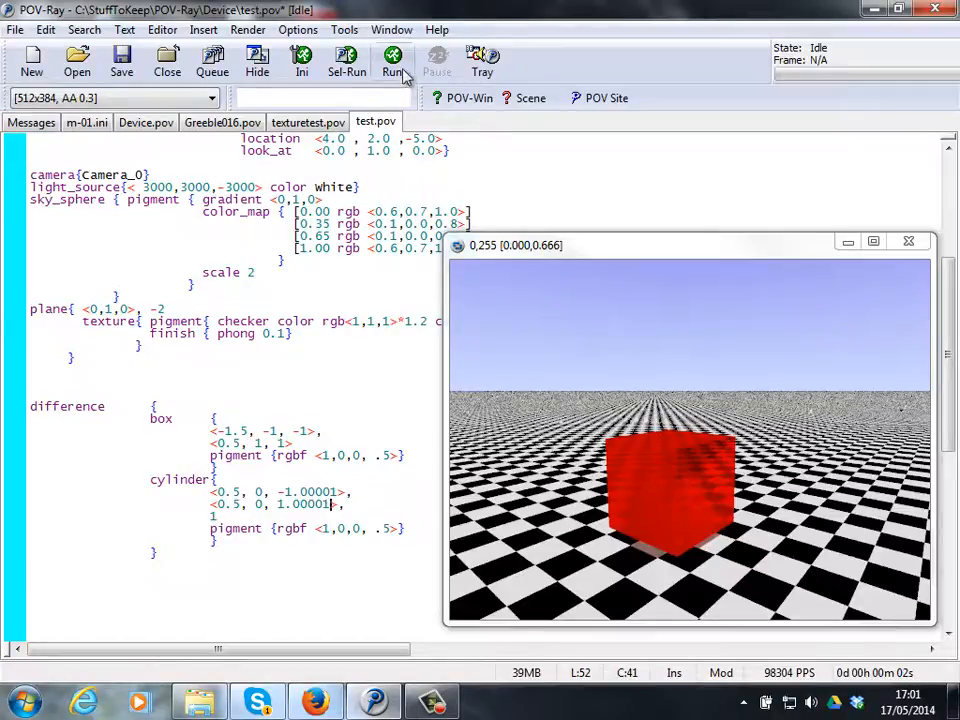
pyautogui.click(393, 60)
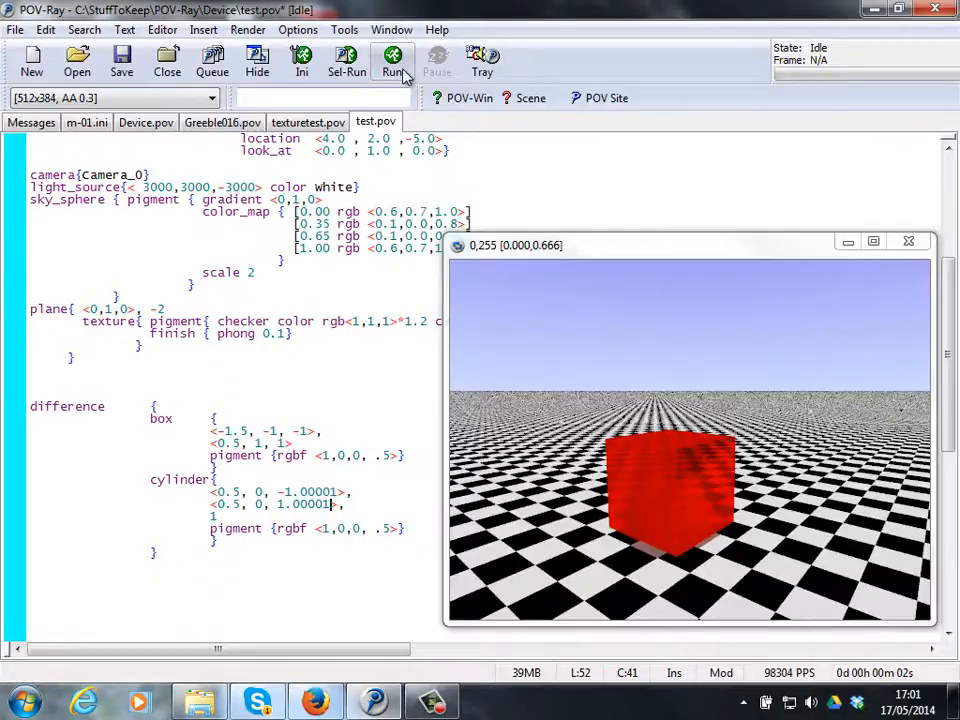
# Re-render, showing a clean curved groove cut through the translucent red box
pyautogui.click(392, 62)
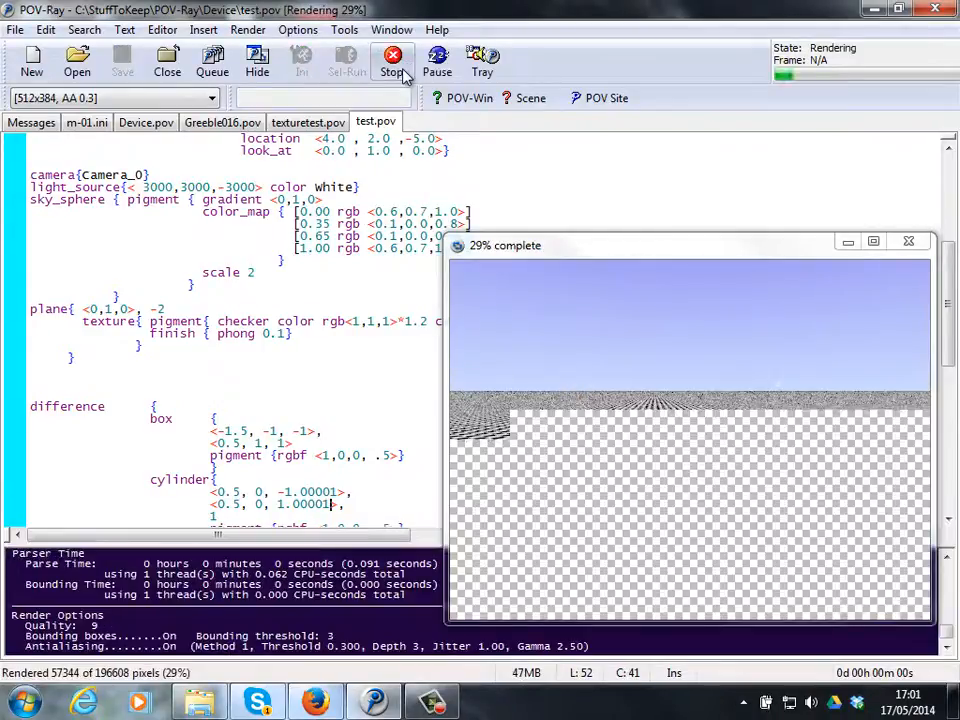
pyautogui.click(392, 60)
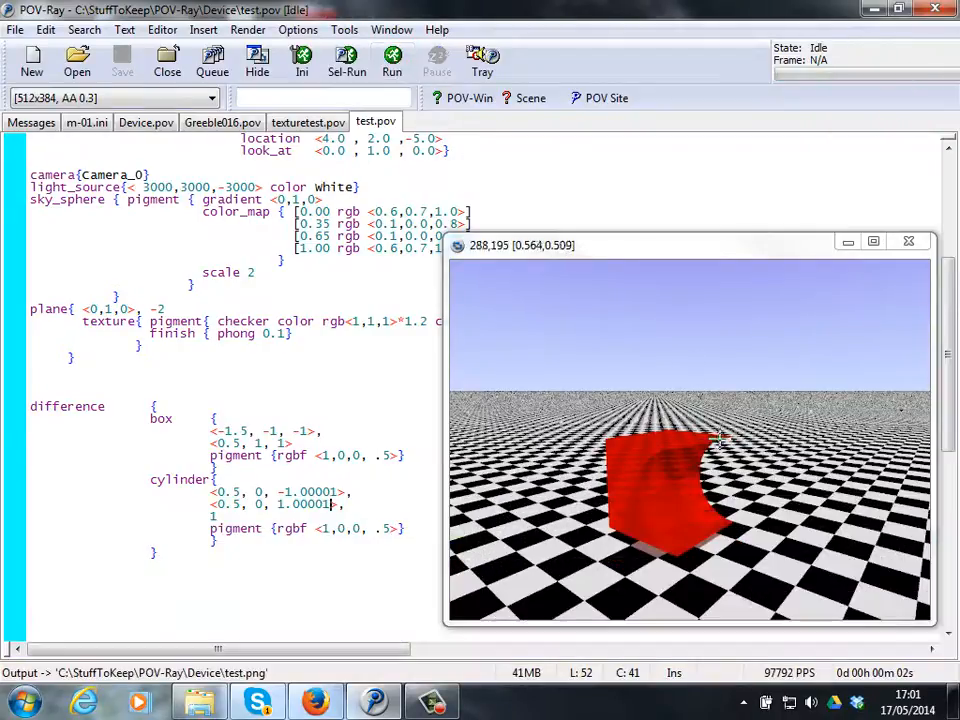
pyautogui.moveTo(725, 547)
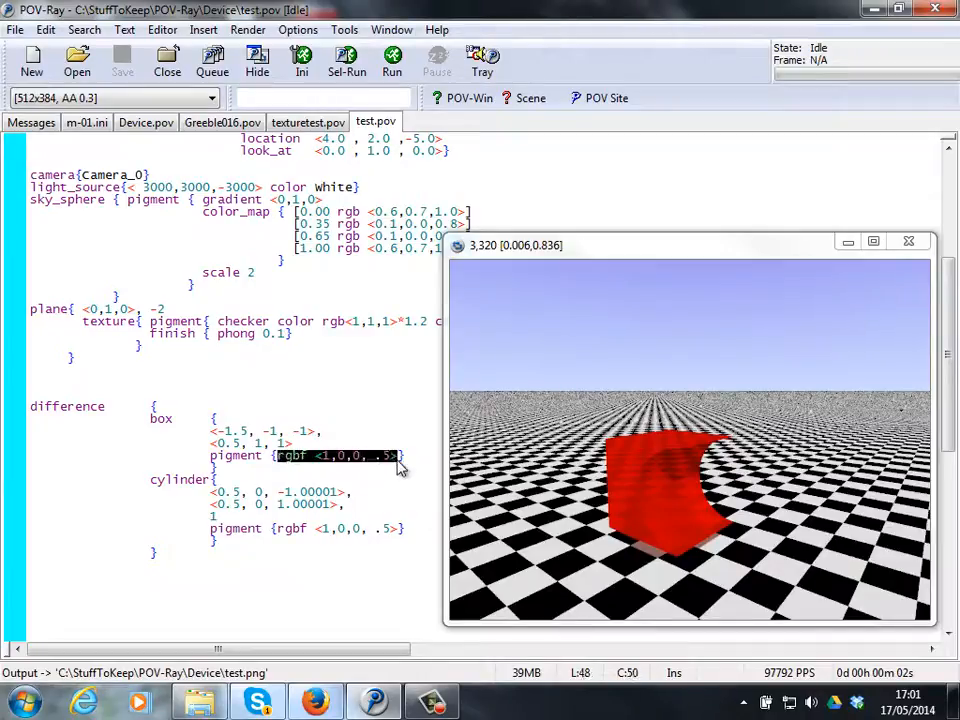
# Set both pigments back to solid 'Red' and render the opaque grooved box
pyautogui.write('Red}')
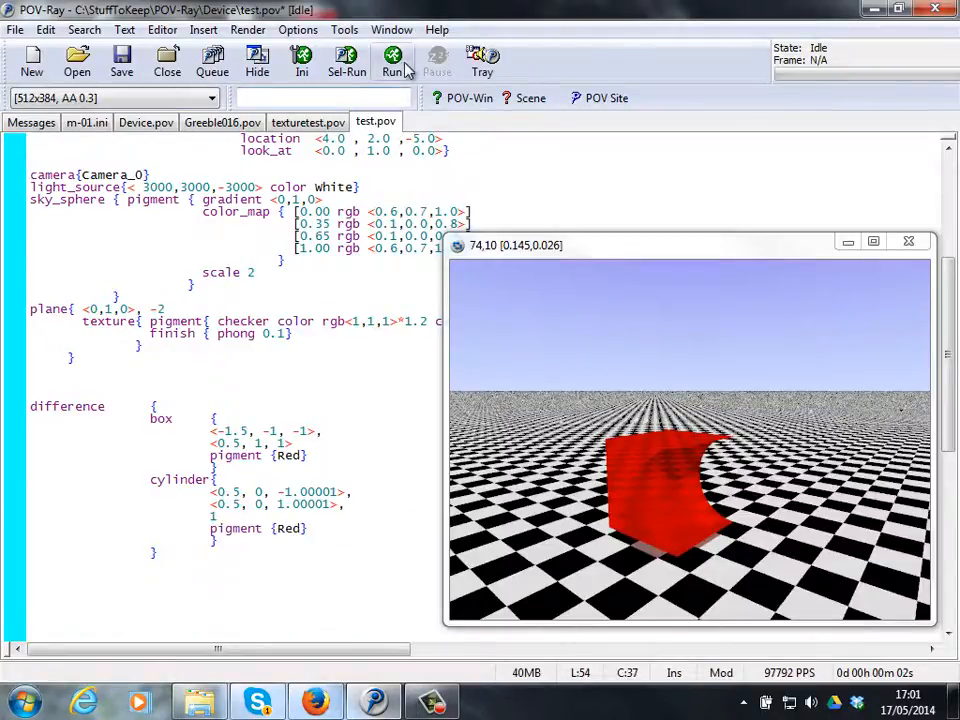
pyautogui.click(392, 60)
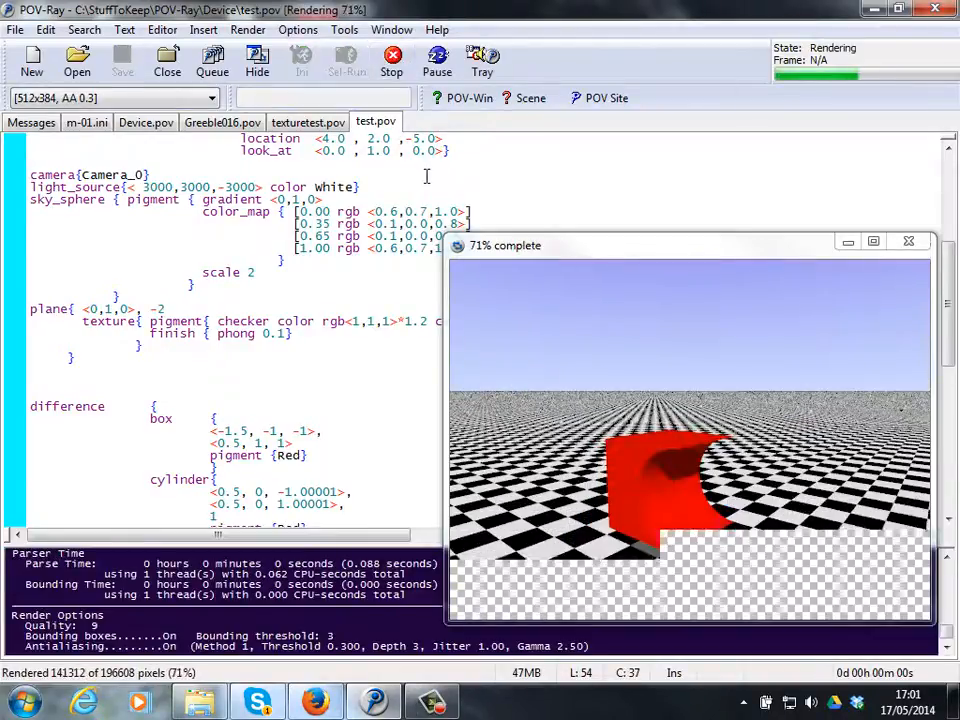